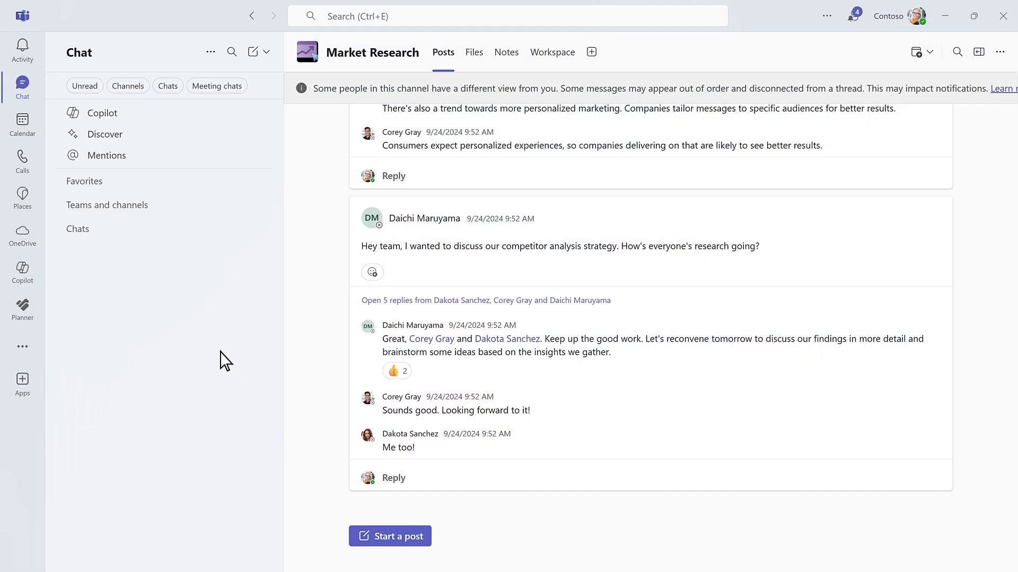
pyautogui.moveTo(64, 237)
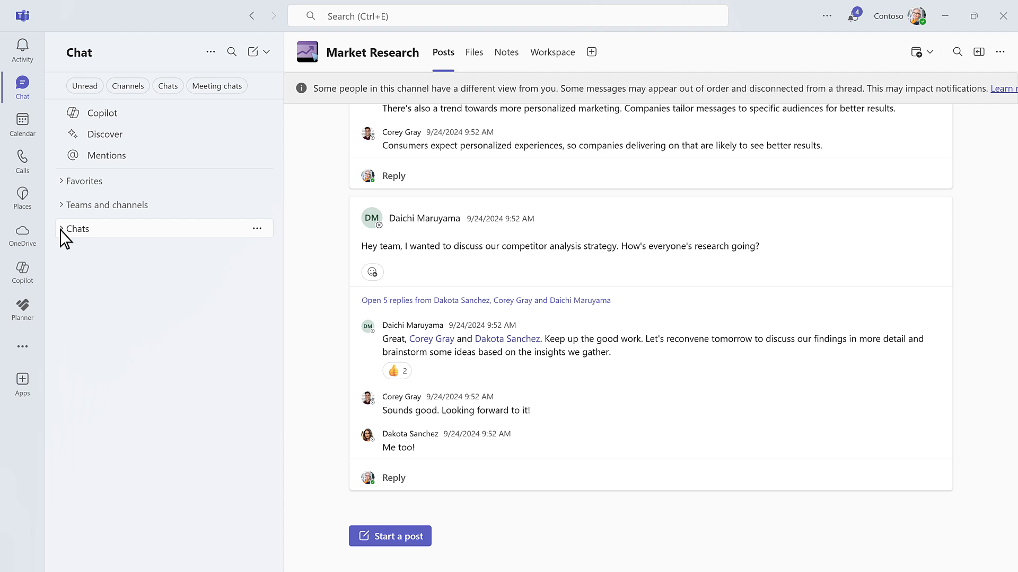
# Step: Expand the Teams and channels section to list each team and its channels
pyautogui.click(62, 206)
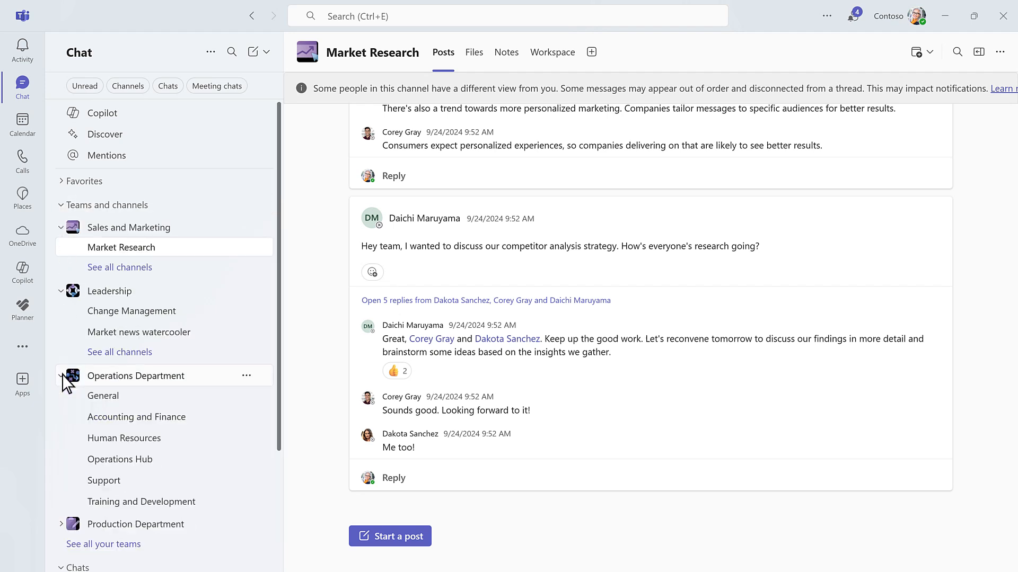
pyautogui.moveTo(212, 69)
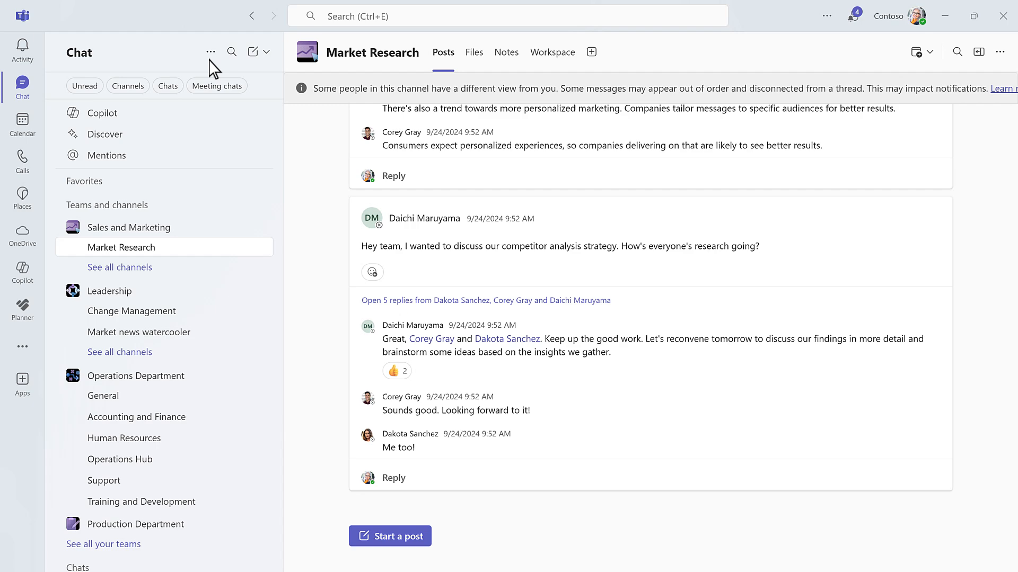
# Step: Customize the chat sidebar view so teams condense and Chats show below them
pyautogui.click(210, 52)
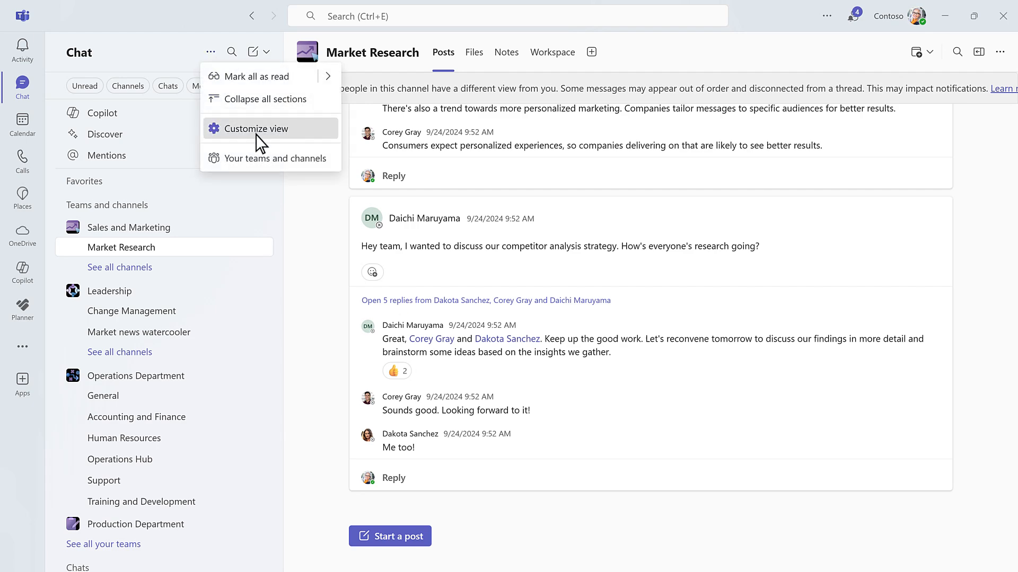
pyautogui.click(257, 128)
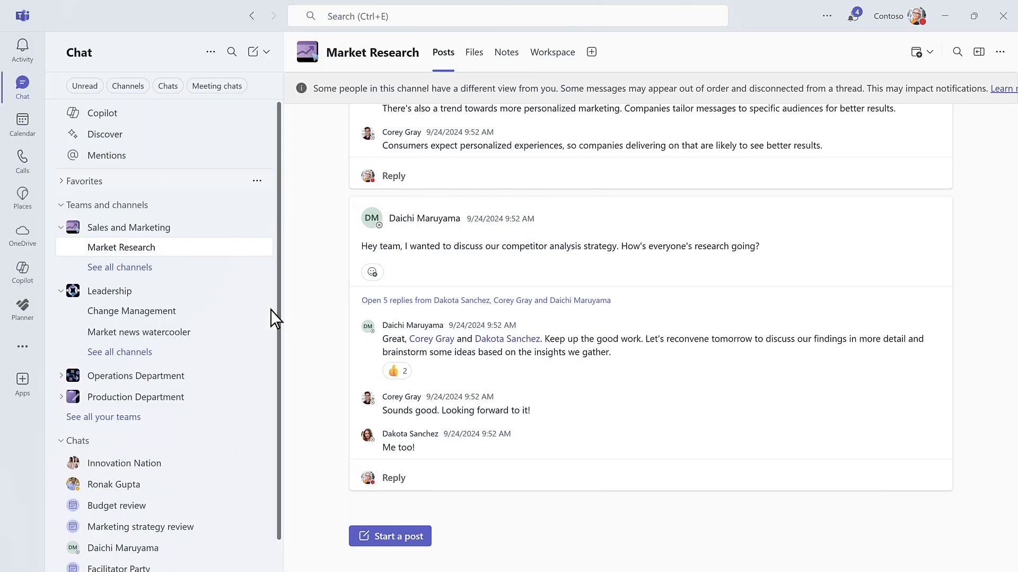
# Step: Move the Market Research channel from Favorites into a new section named Research
pyautogui.click(64, 181)
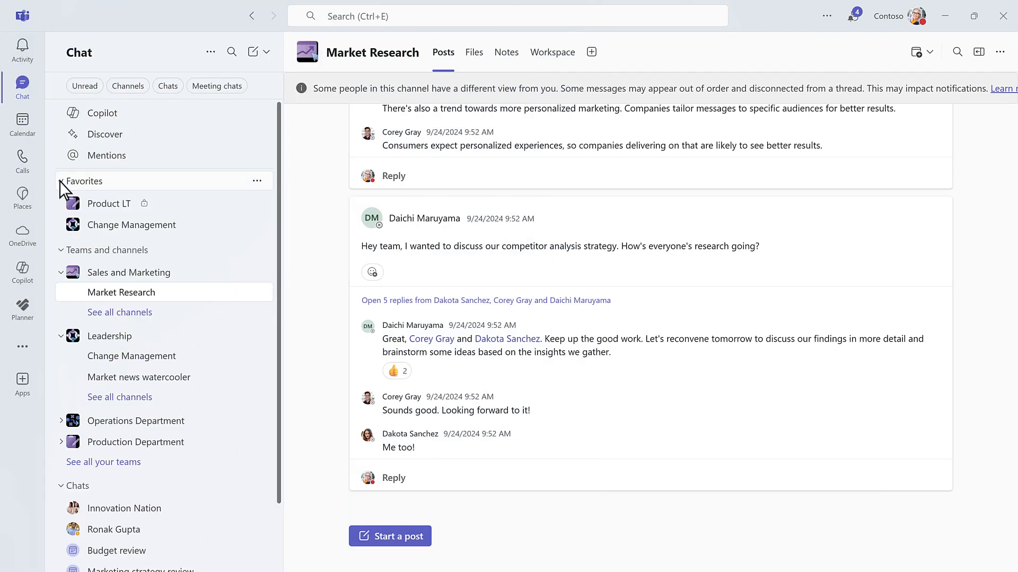
pyautogui.click(257, 293)
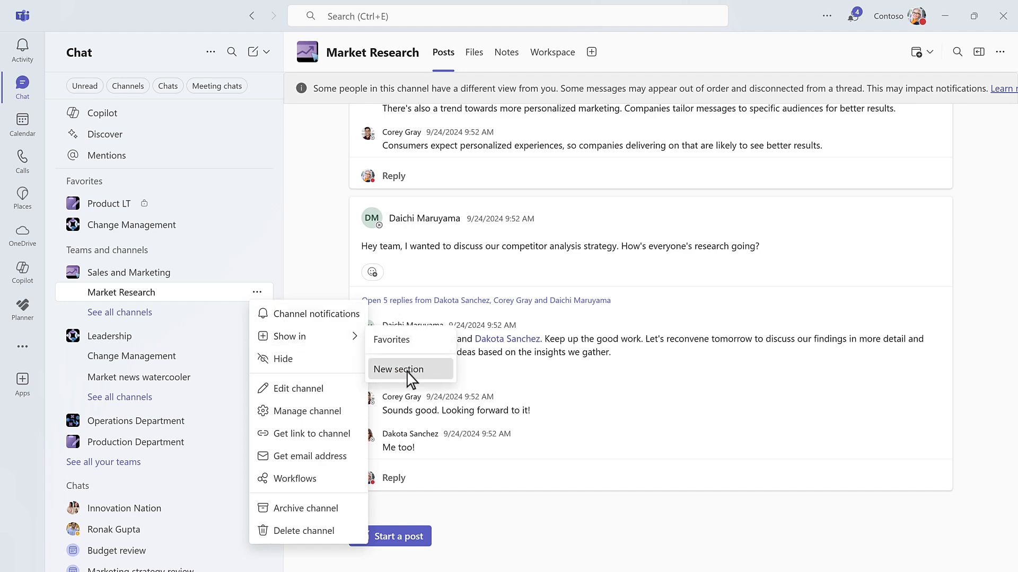
pyautogui.click(398, 369)
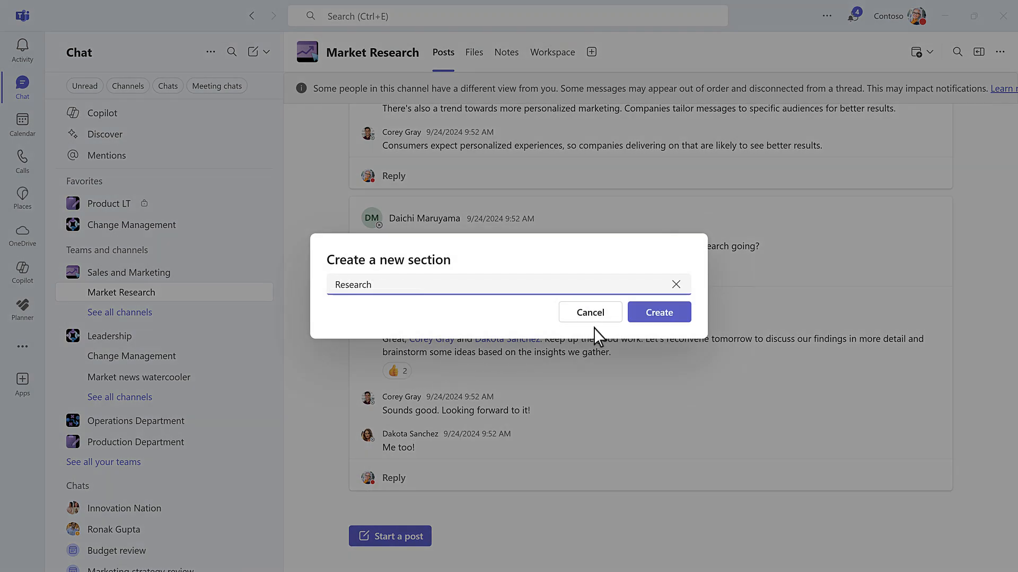
pyautogui.click(660, 311)
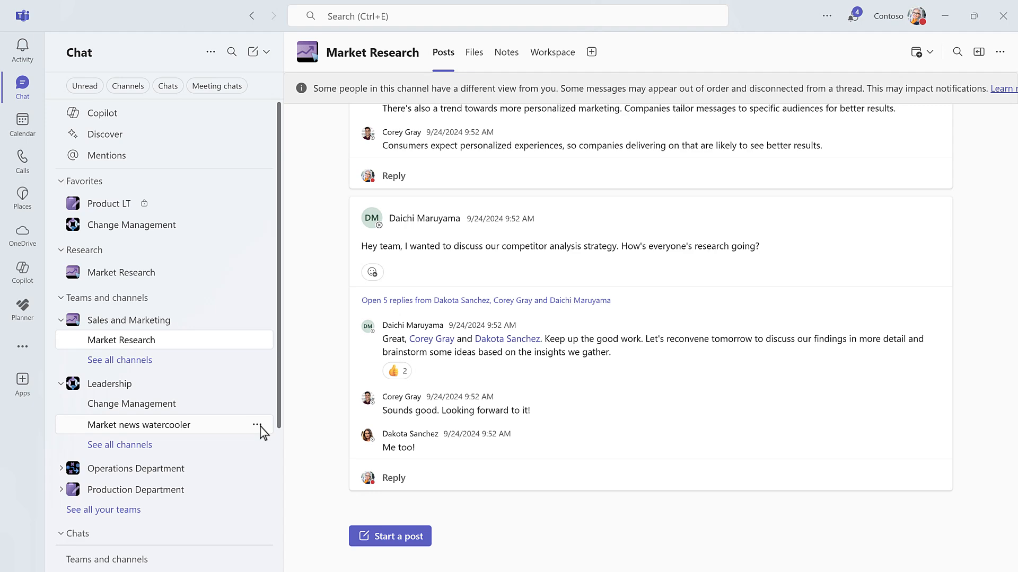
pyautogui.click(257, 425)
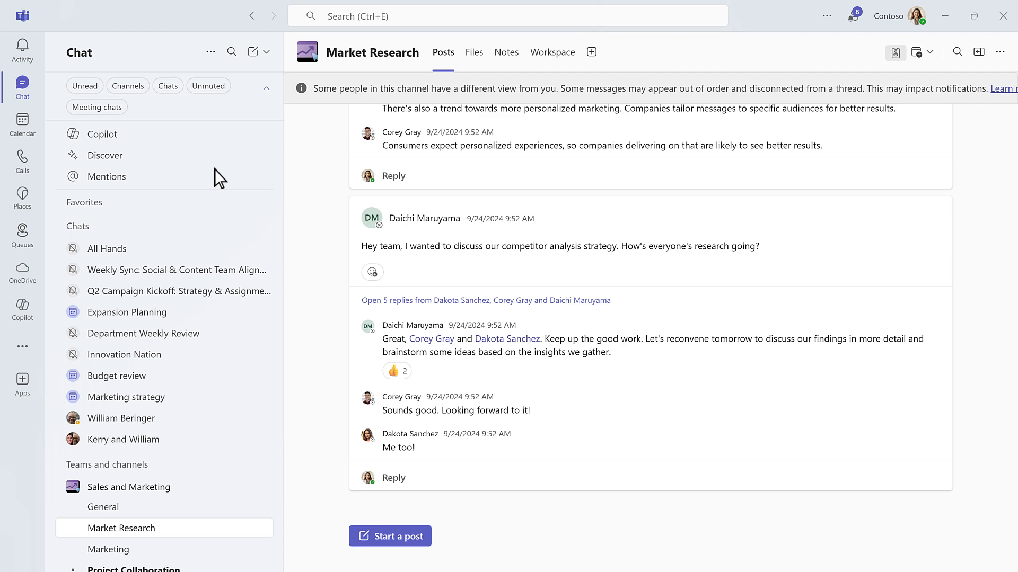
# Step: Filter the sidebar to Unmuted conversations, then clear the filter
pyautogui.click(84, 86)
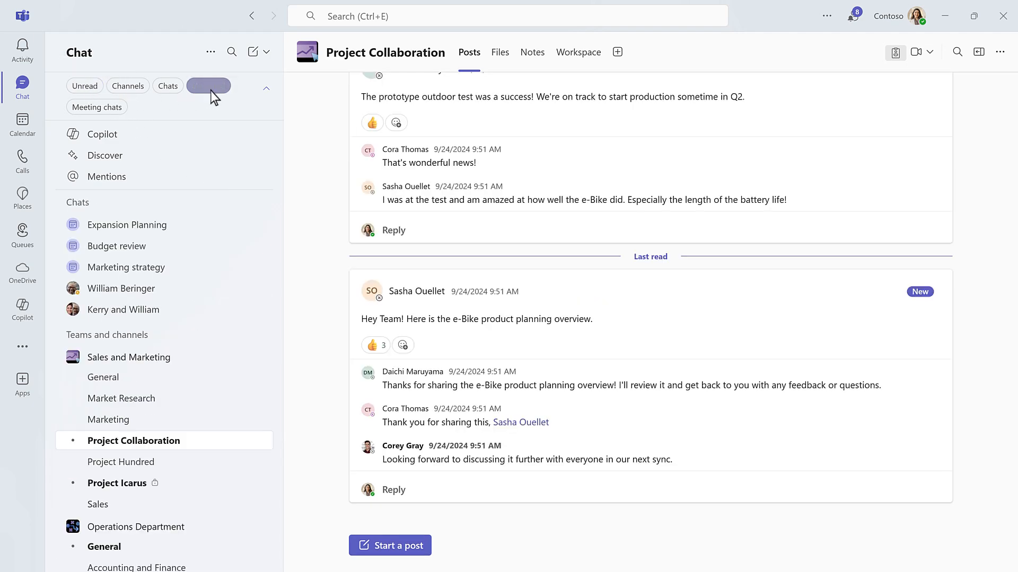
pyautogui.click(208, 86)
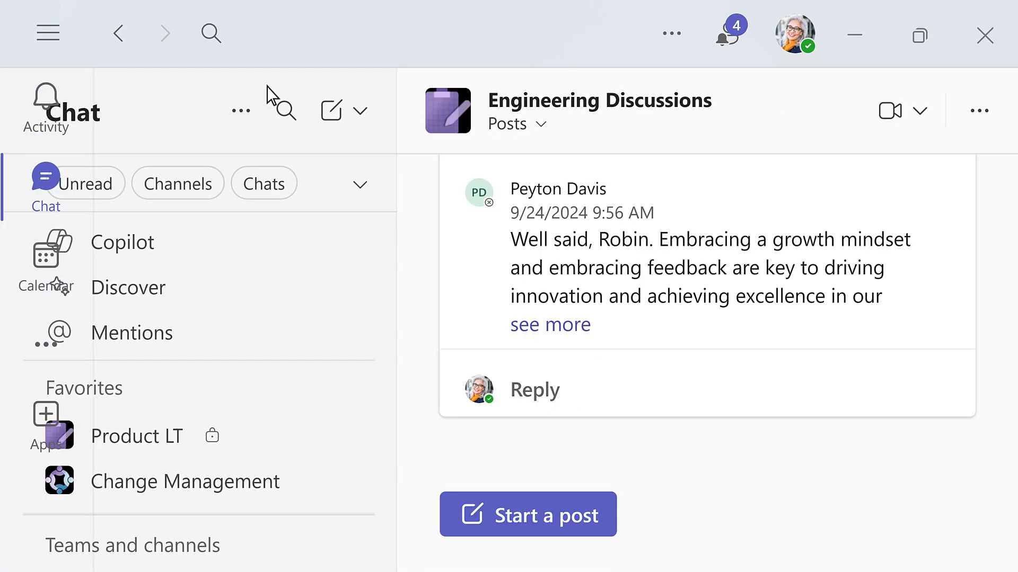
# Step: Zoom in so the sidebar and Engineering Discussions channel appear larger
pyautogui.click(44, 33)
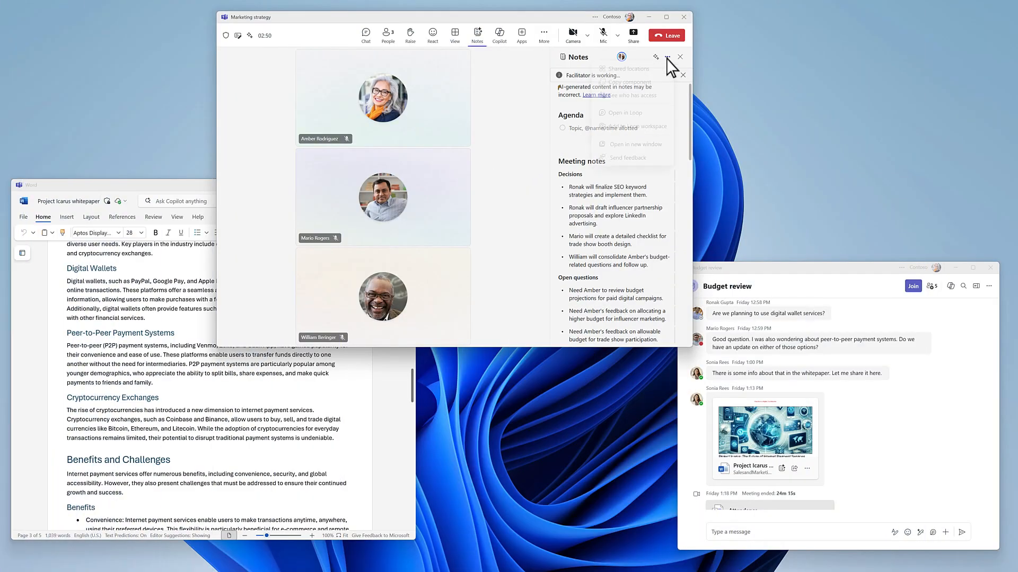
# Step: Open the Marketing strategy meeting notes in their own window beside the Budget review chat
pyautogui.click(635, 145)
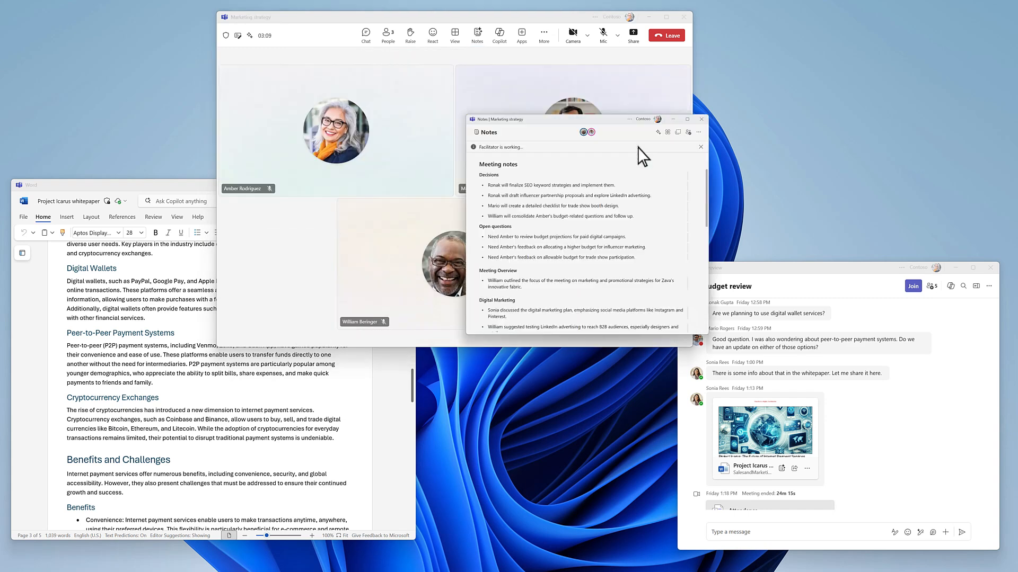